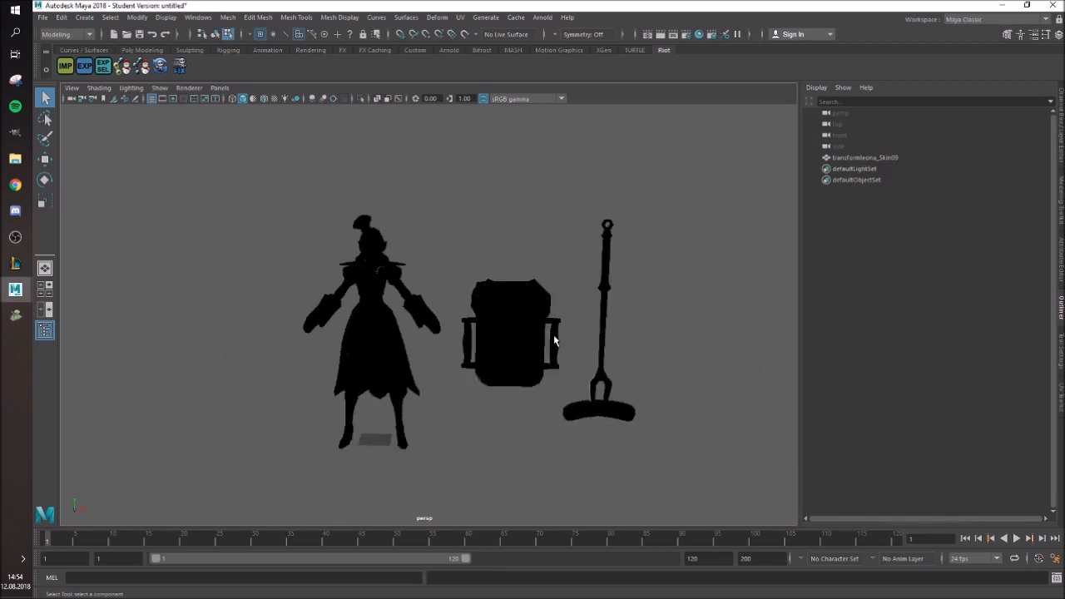
mouse_move(540, 347)
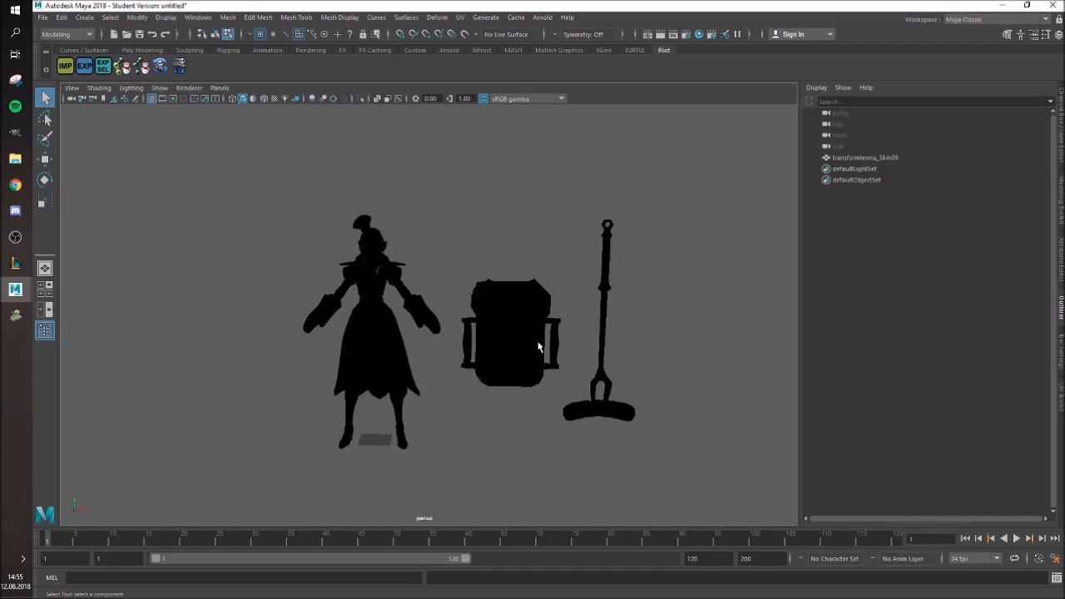
mouse_move(563, 354)
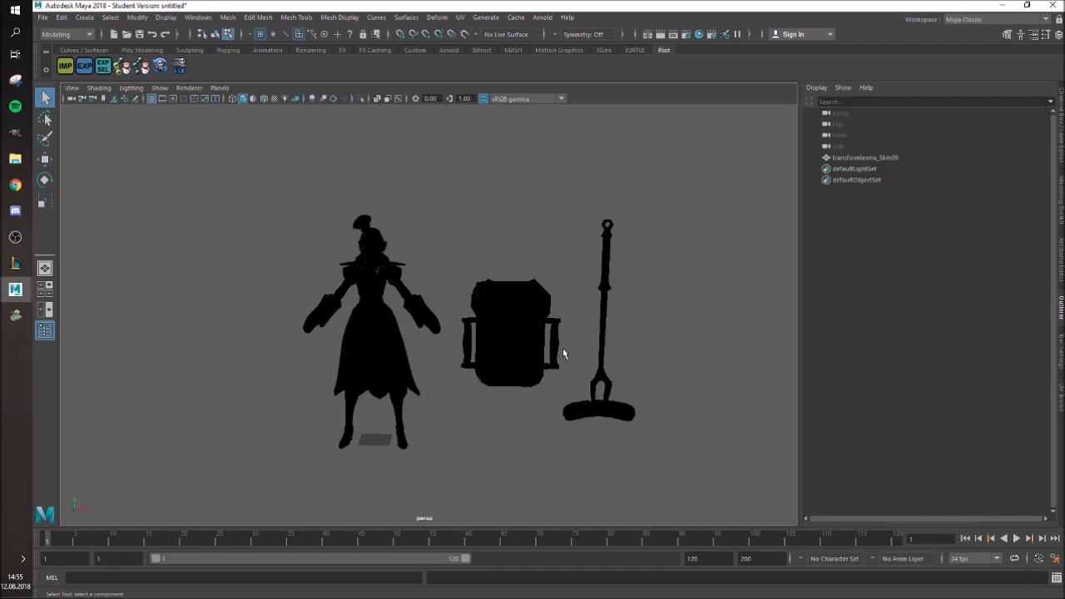
mouse_move(417, 238)
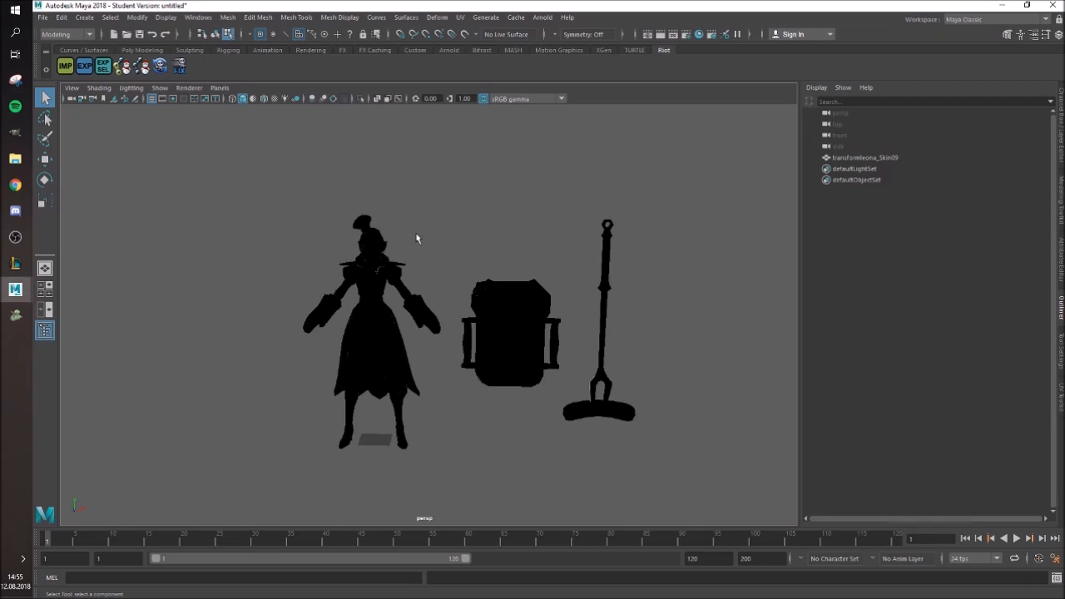
- Select the whole Leona model in object mode (F8) and open the Windows menu
key(F8)
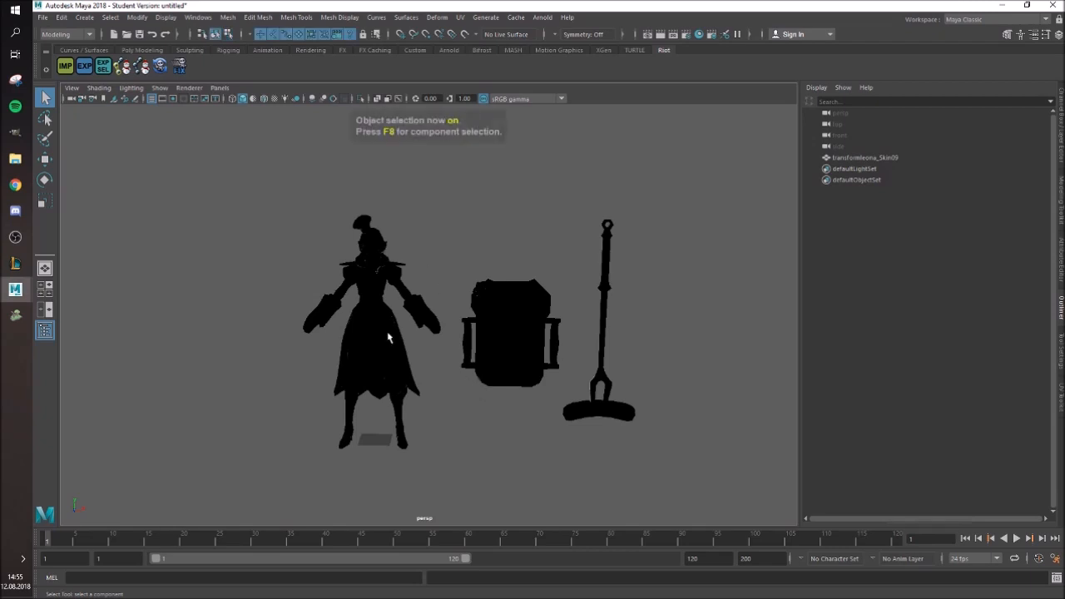
click(866, 157)
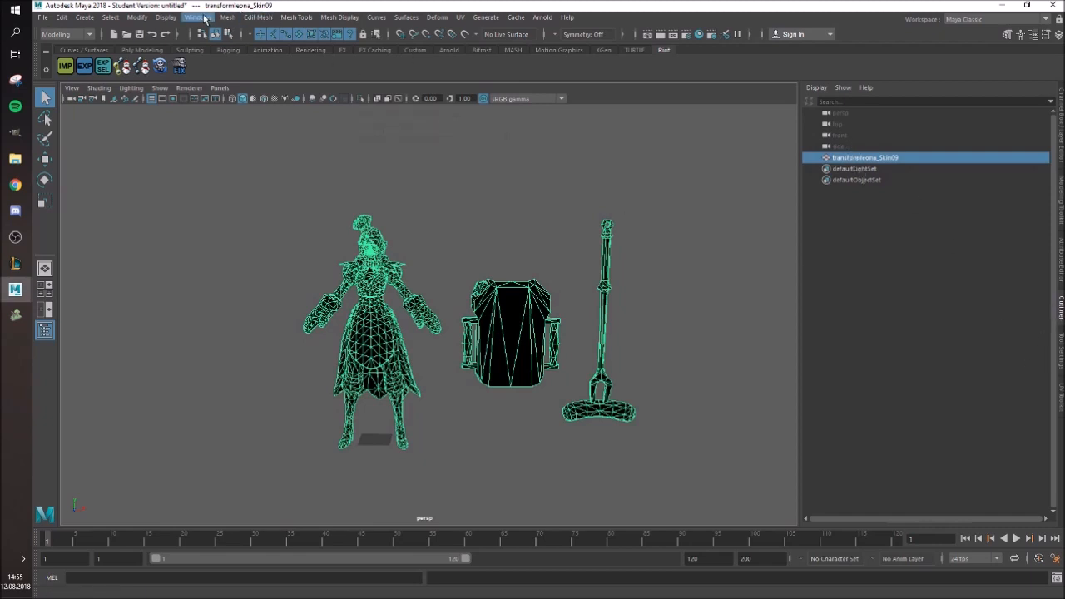
click(195, 18)
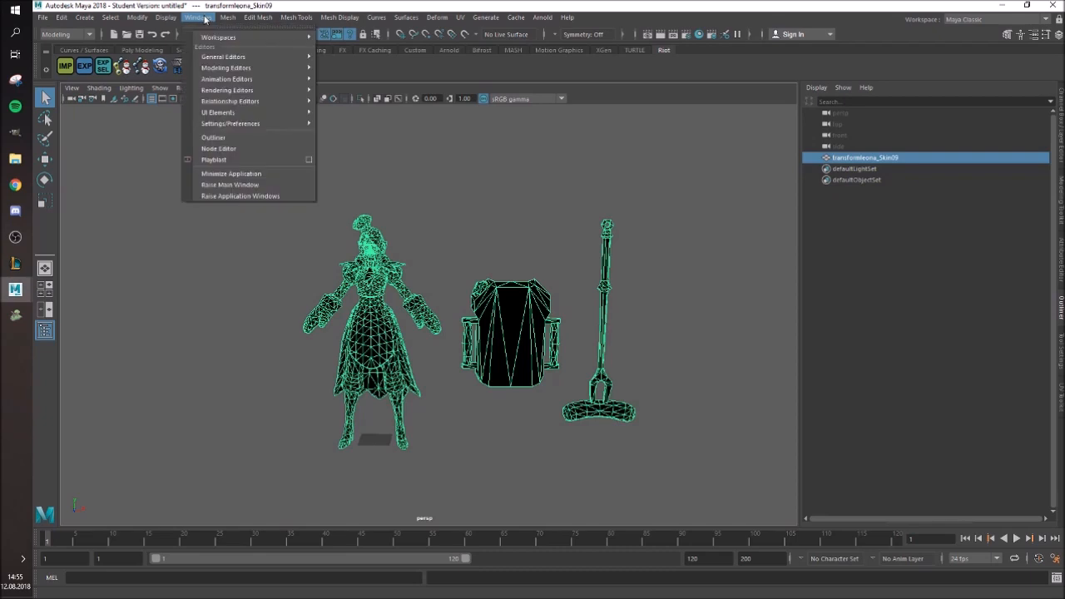
mouse_move(213, 137)
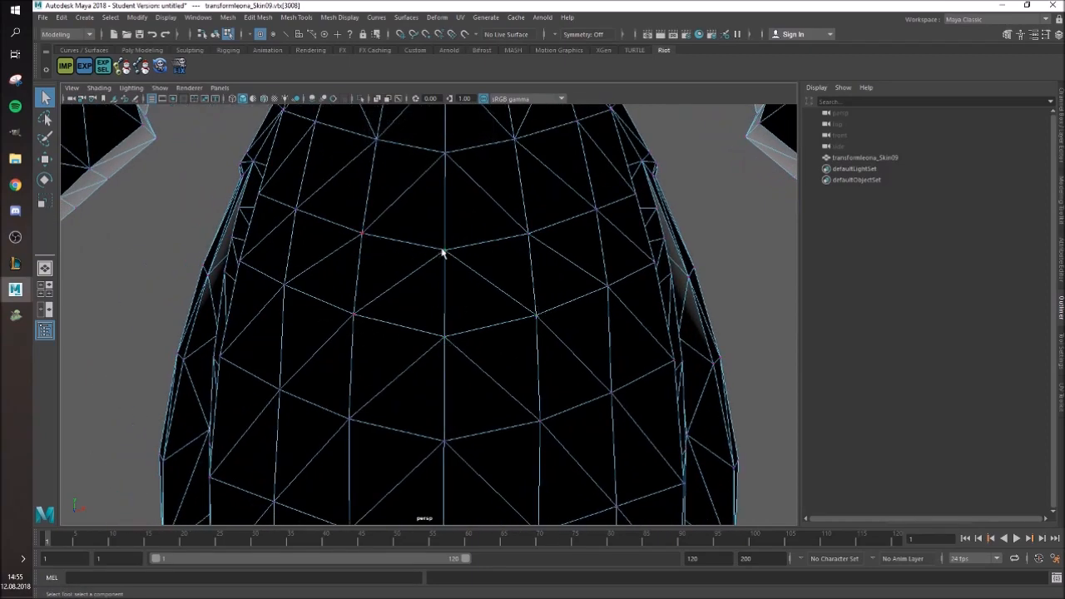
- Zoom into the Leona mesh and pick a single edge
scroll(down, 3)
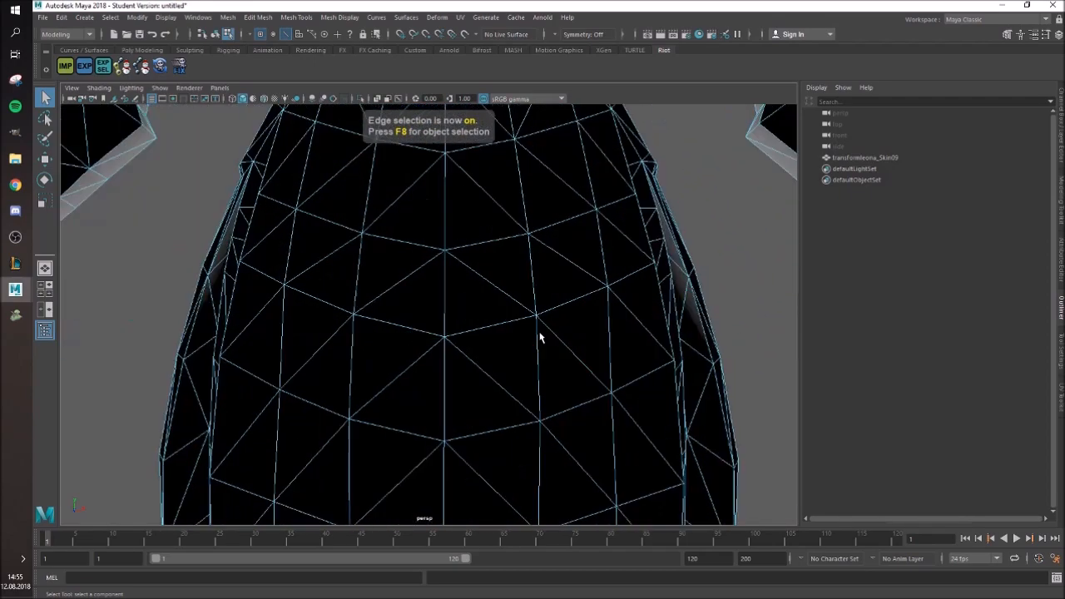
click(557, 217)
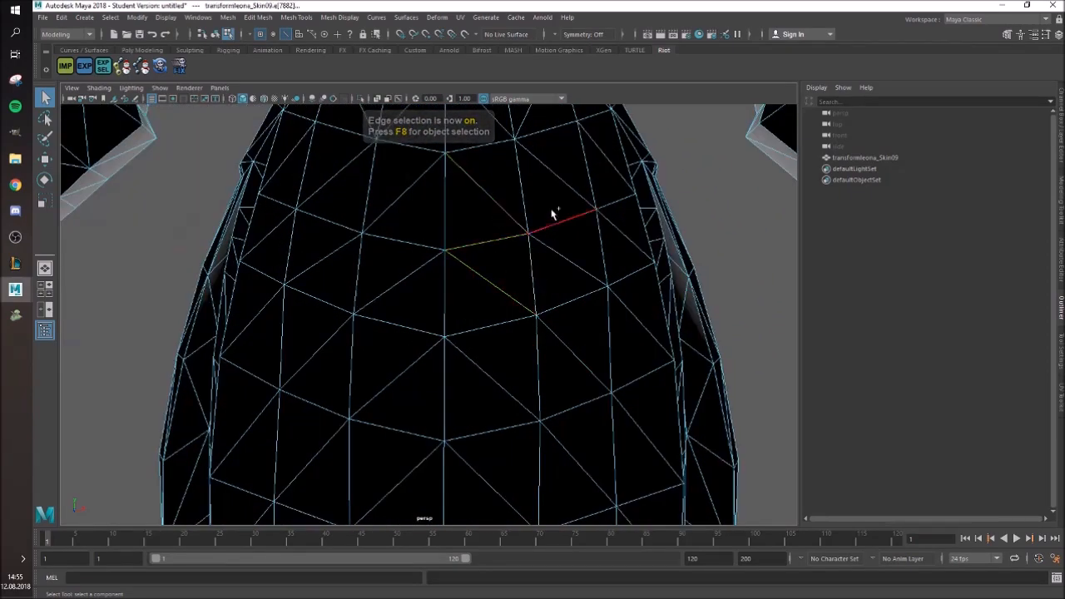
scroll(down, 3)
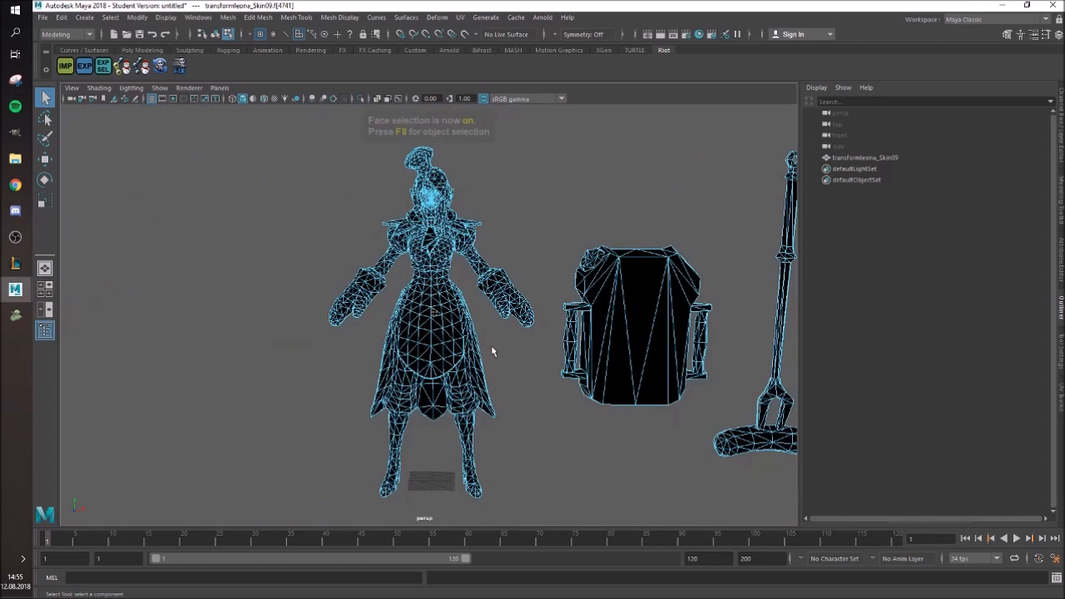
- Zoom the view and reselect the Leona model as a whole object
scroll(down, 3)
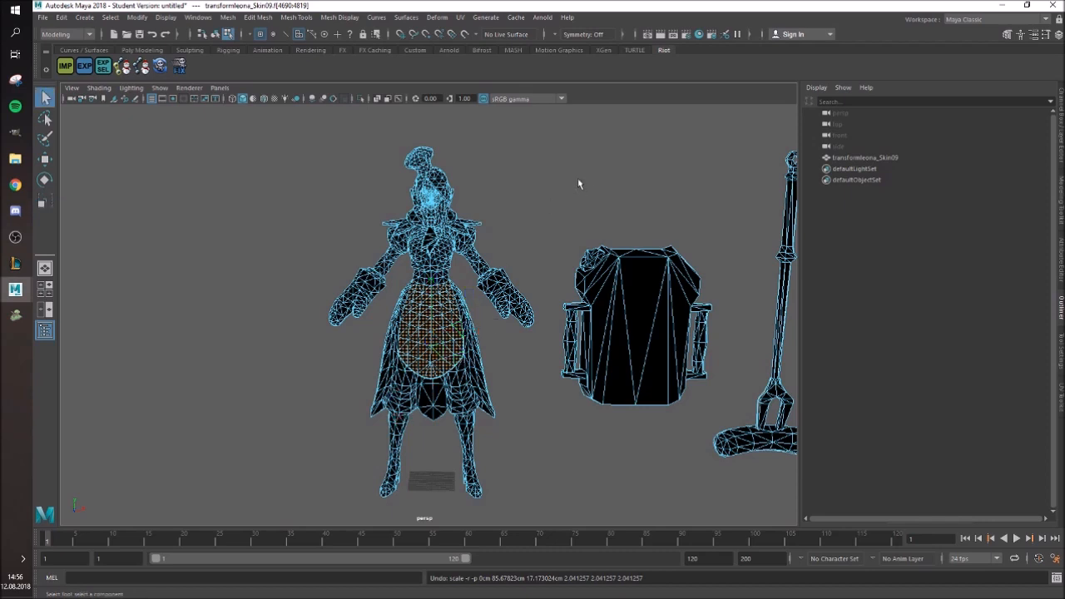
click(866, 157)
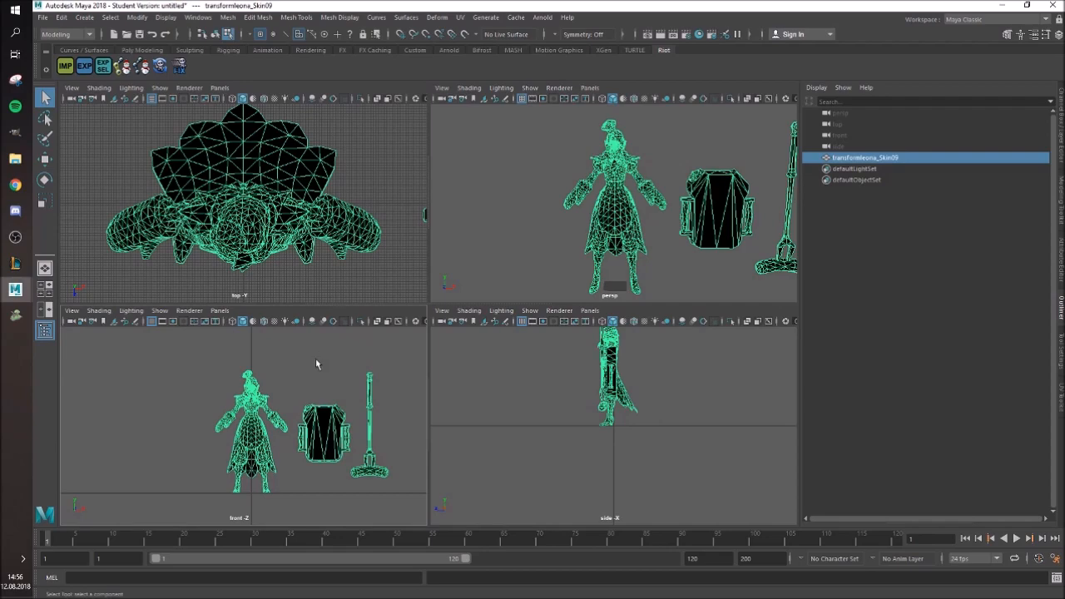
- Return from the four-view layout to a single perspective panel with the spacebar
key(space)
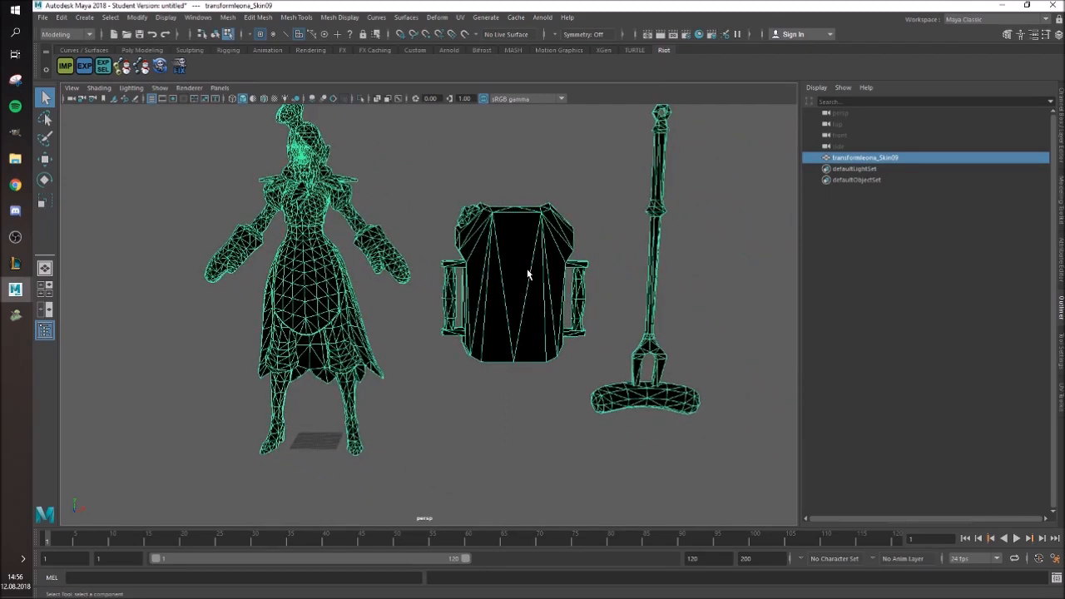
mouse_move(326, 206)
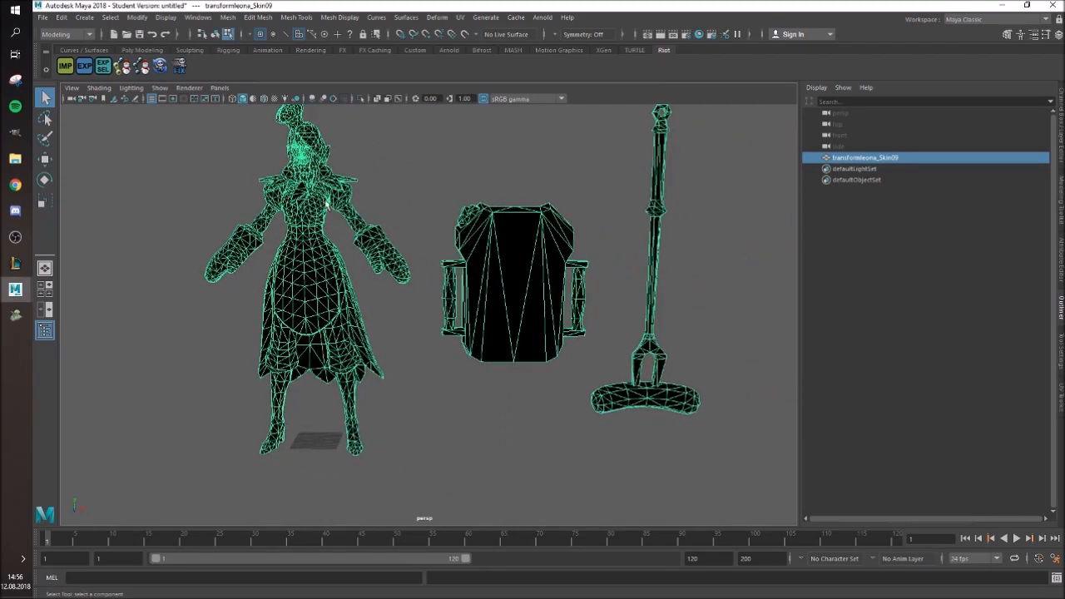